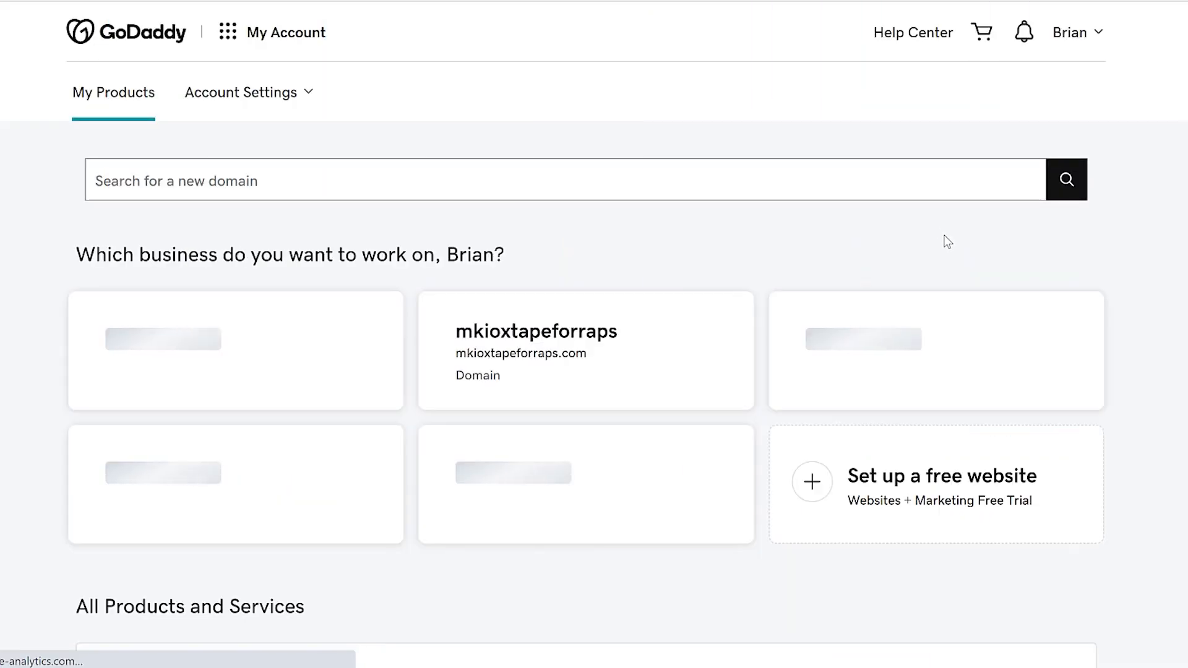
# - Reach the Domains section under All Products and Services and manage all domains
pyautogui.scroll(-3)
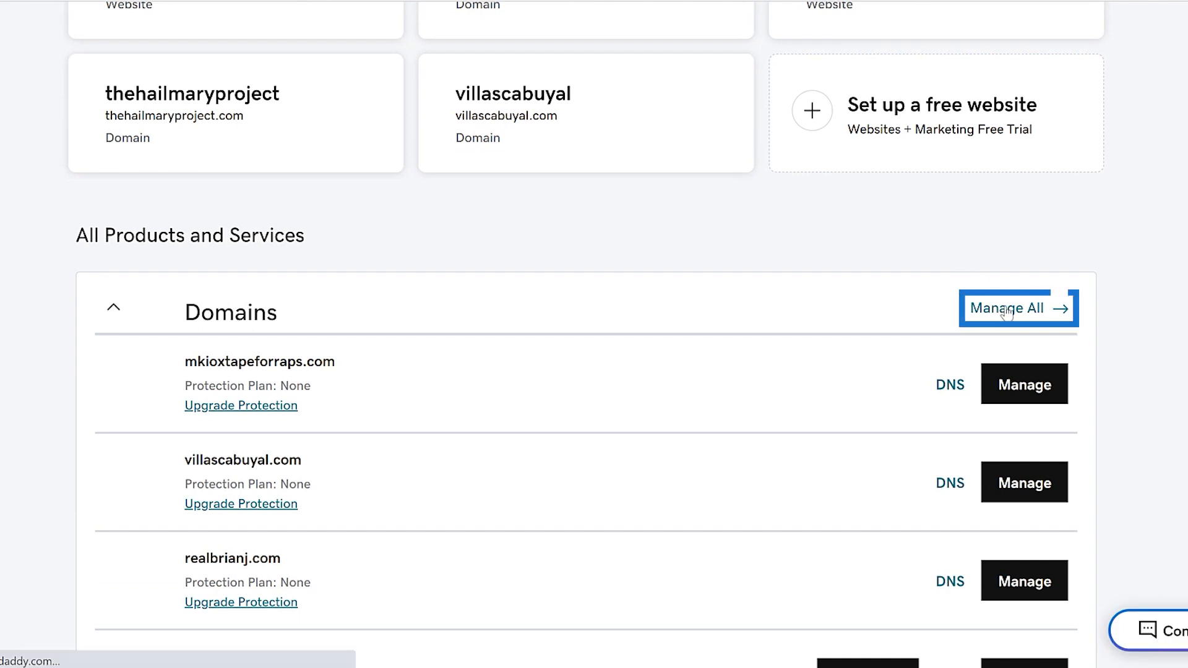
pyautogui.click(1019, 309)
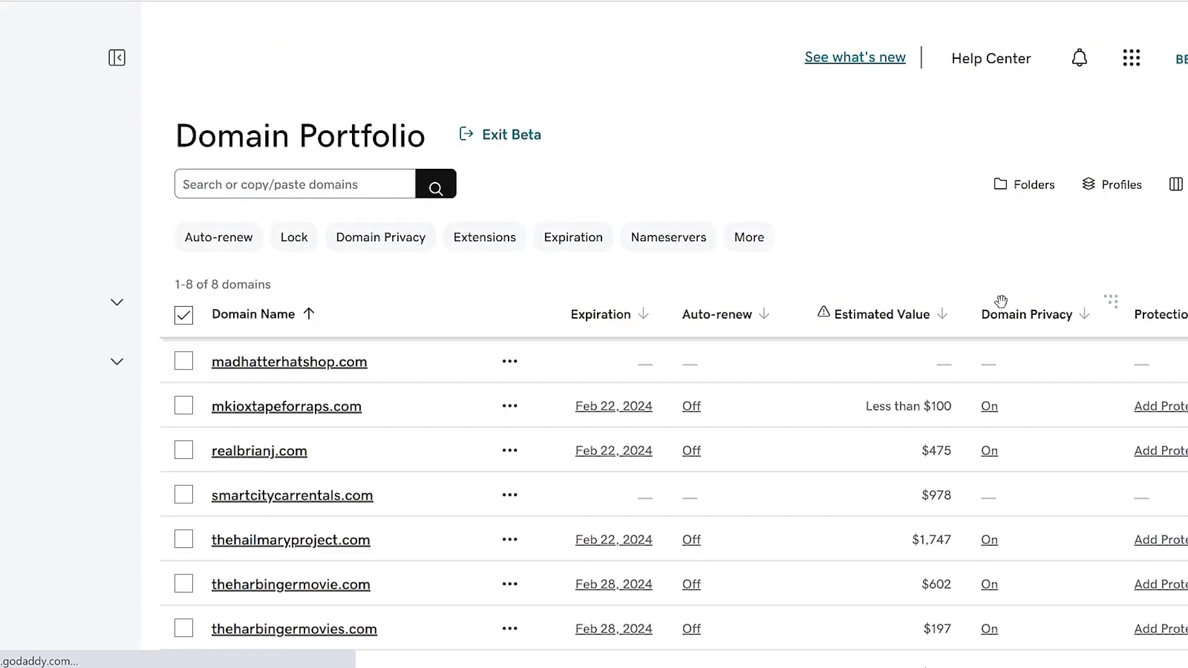
# - Filter the portfolio to domains with Auto-renew: Off
pyautogui.click(296, 183)
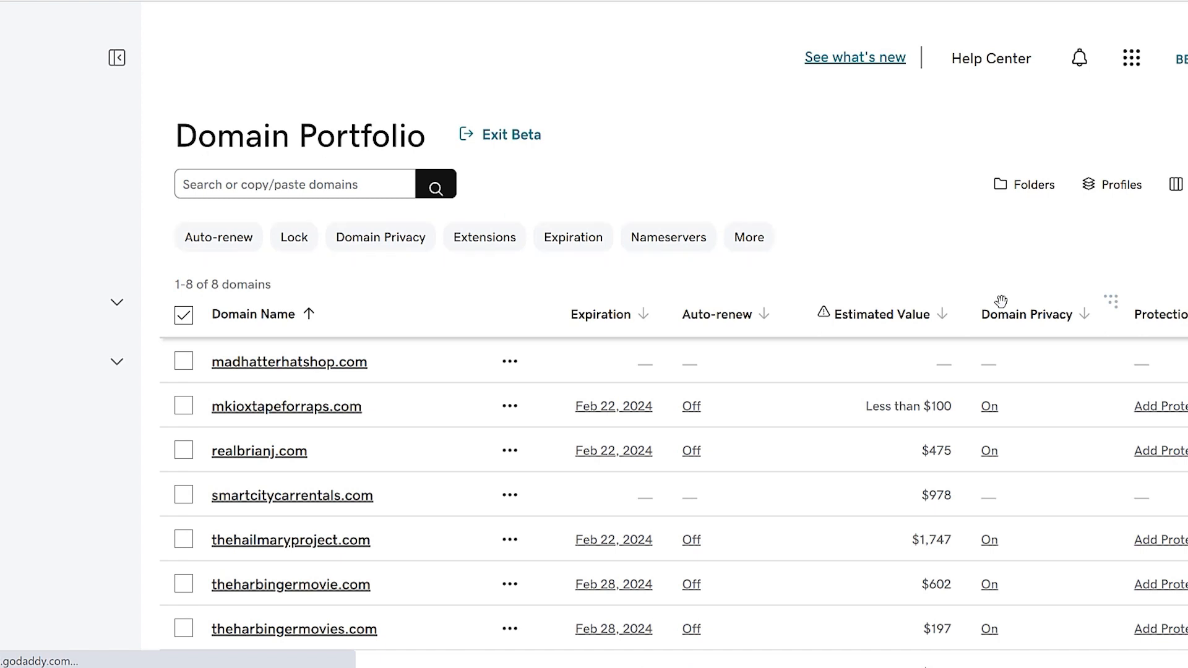
pyautogui.click(218, 237)
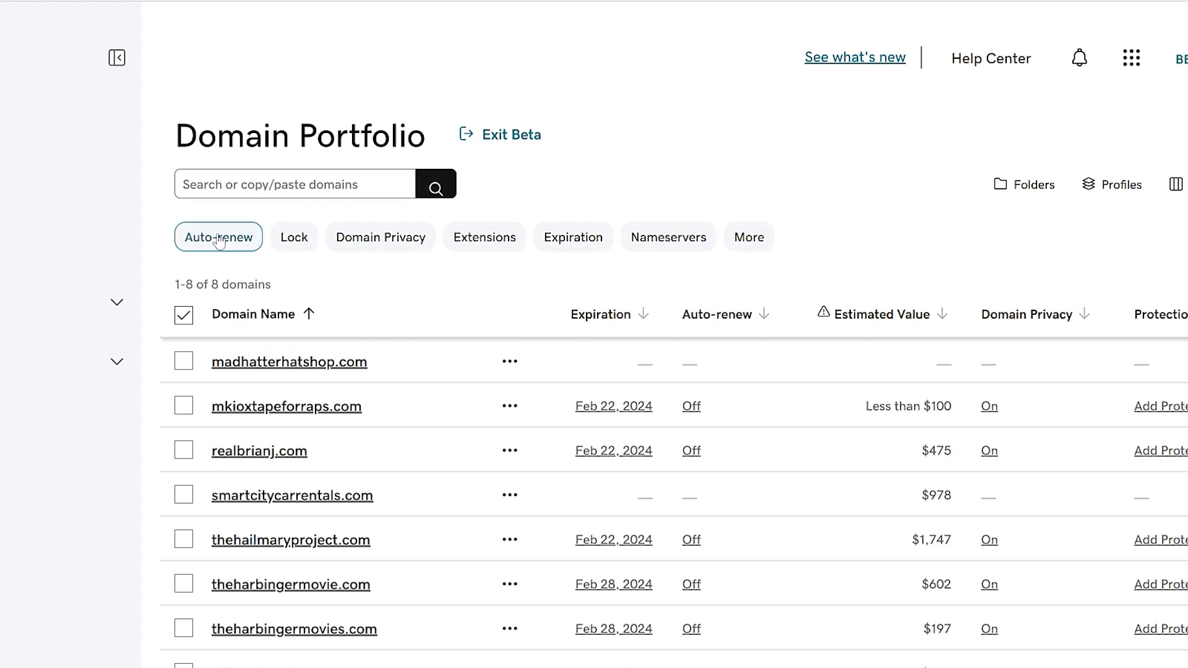
pyautogui.click(217, 237)
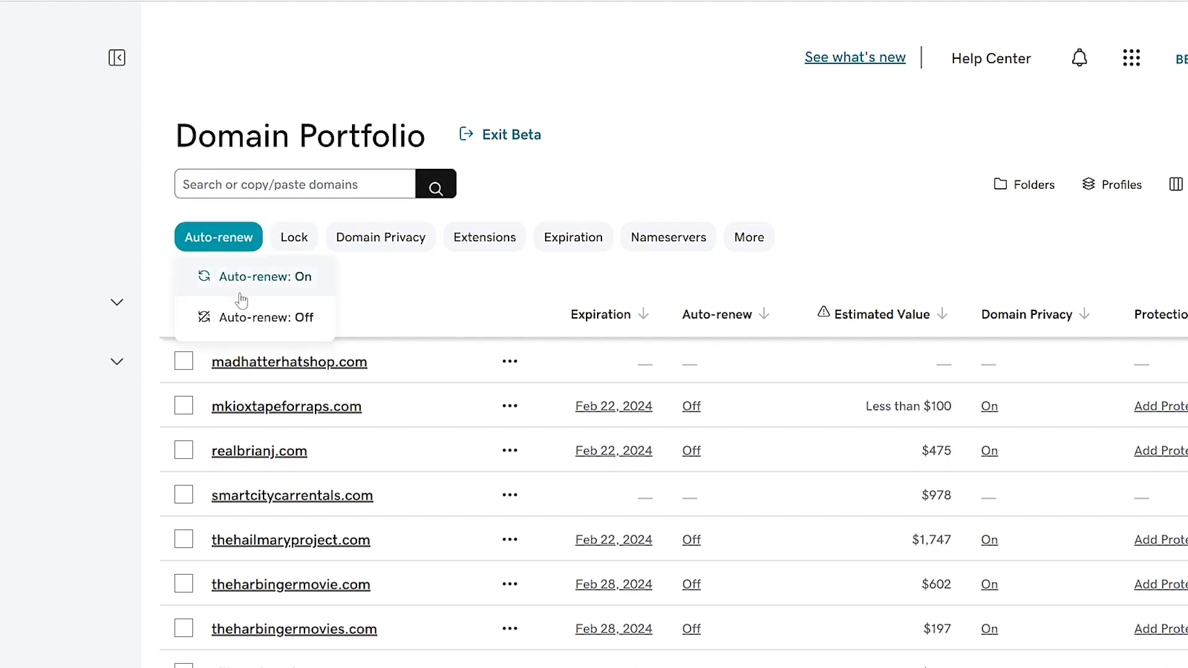
pyautogui.click(255, 317)
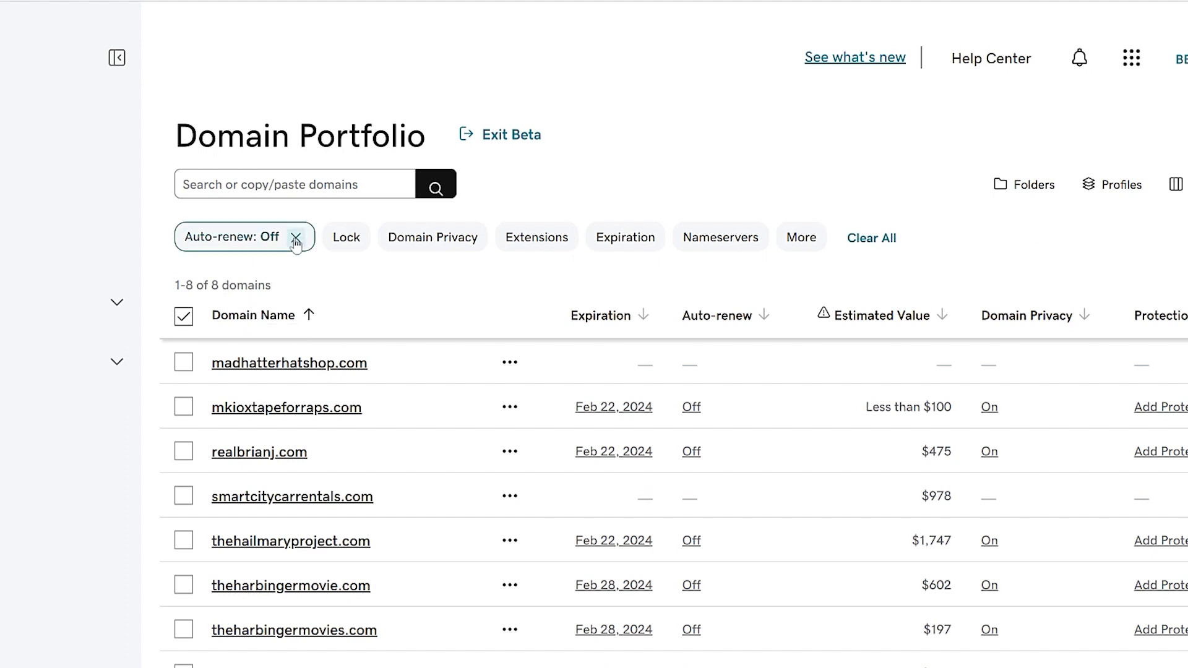
# - Remove the auto-renew filter and bring up the Lock filter options
pyautogui.click(295, 237)
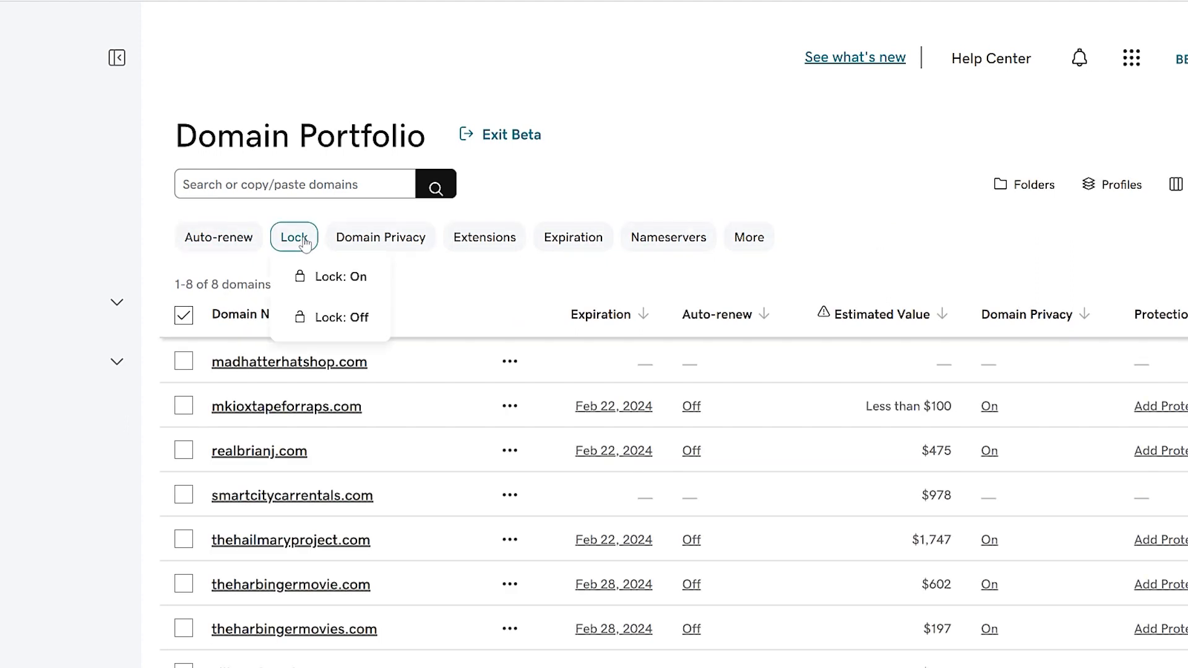
pyautogui.click(329, 276)
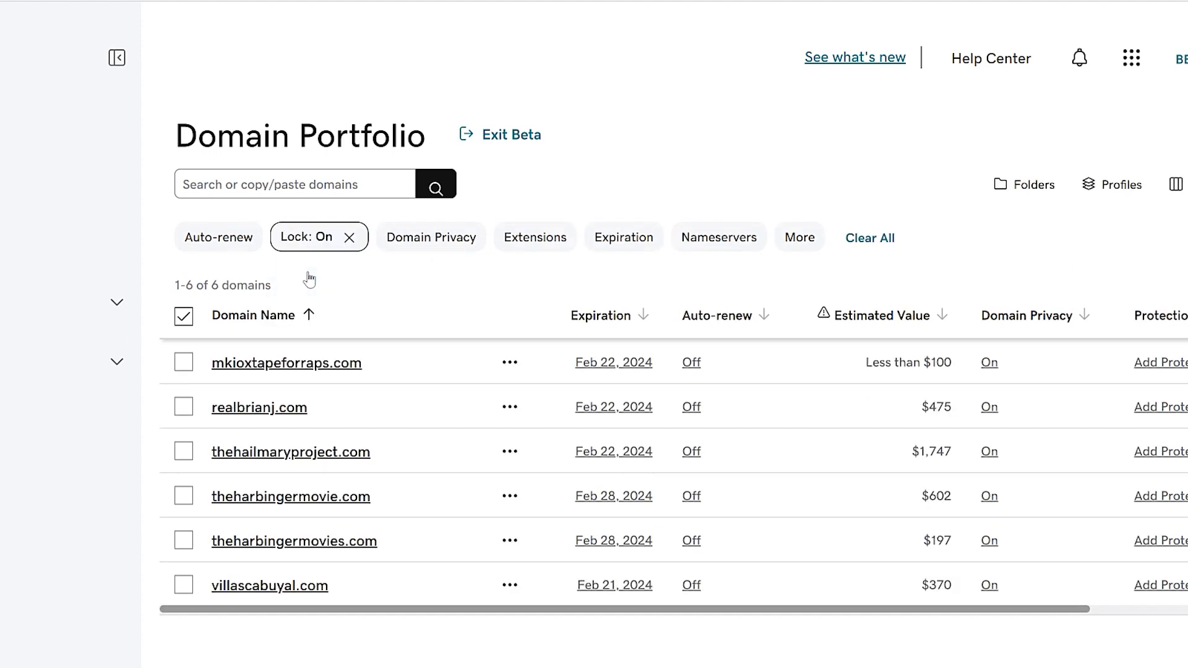
# - Clear the Lock filter, then look at the Folders options and dismiss them
pyautogui.click(350, 237)
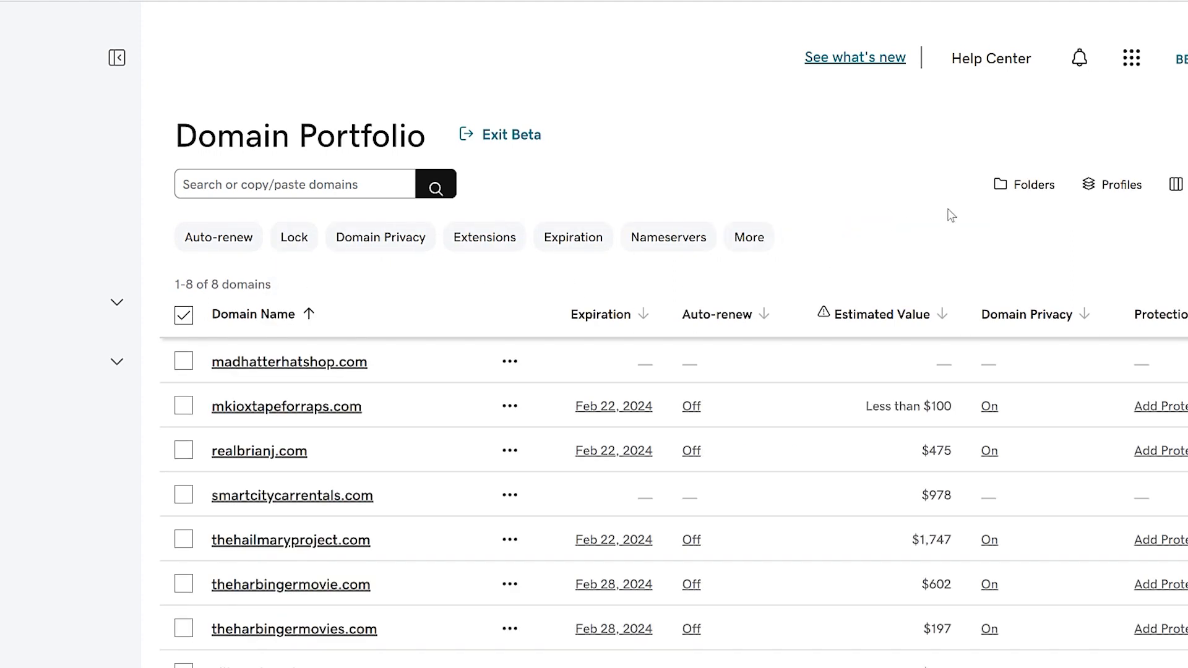
pyautogui.moveTo(1032, 184)
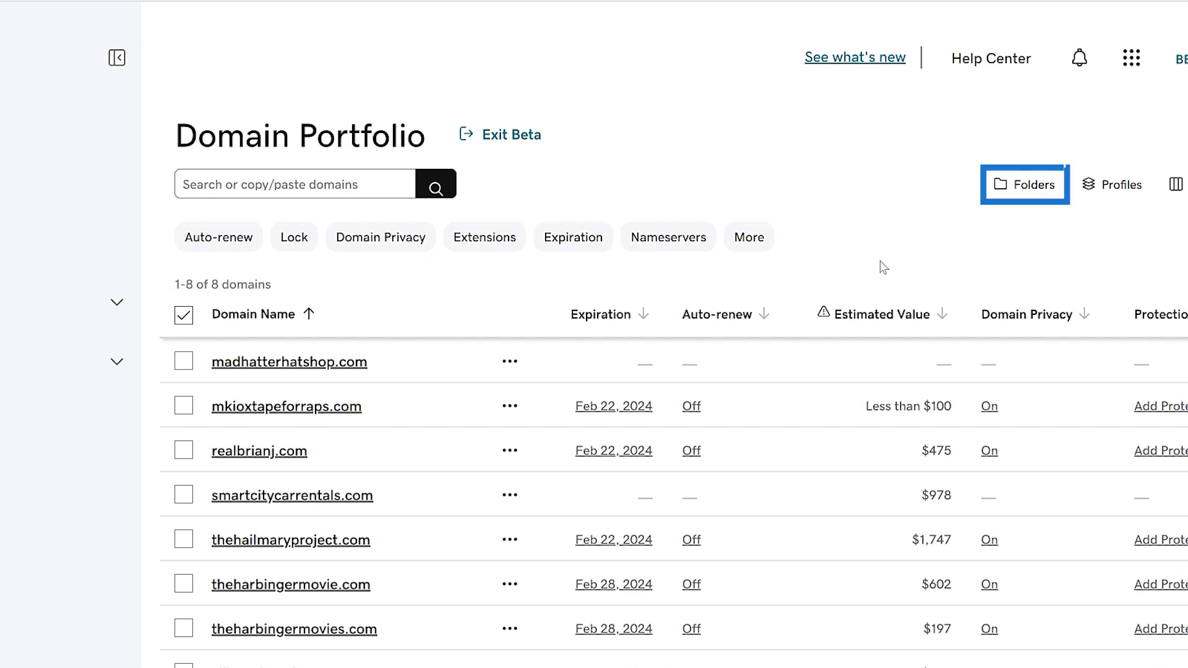
pyautogui.moveTo(1025, 210)
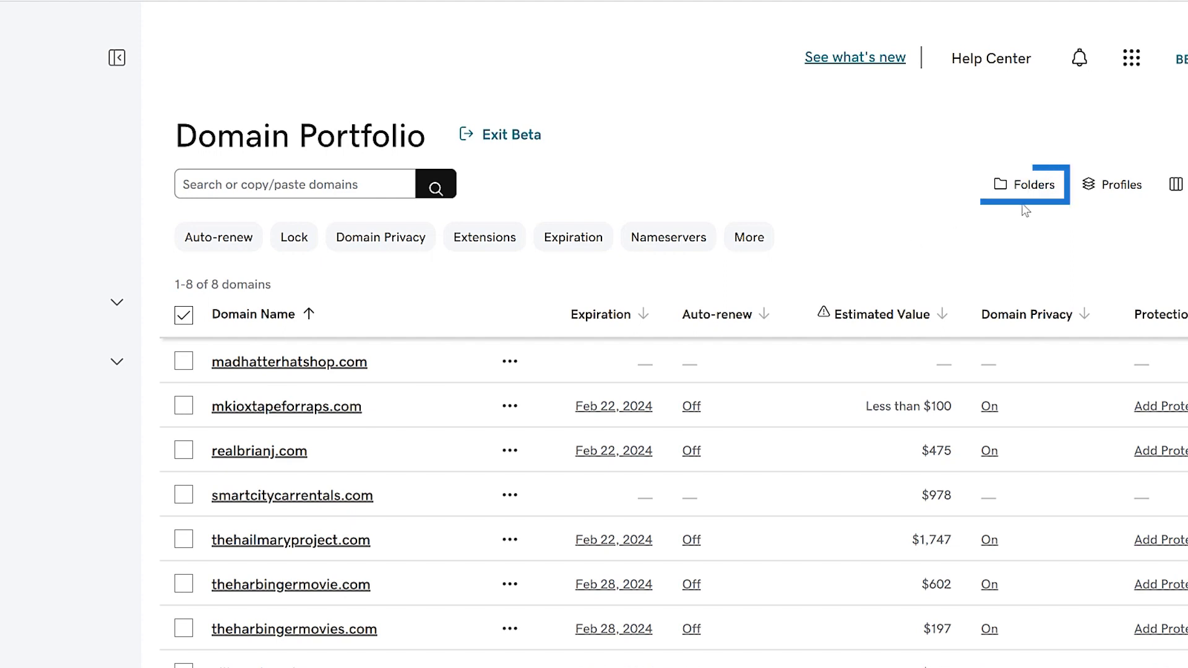
pyautogui.click(1031, 185)
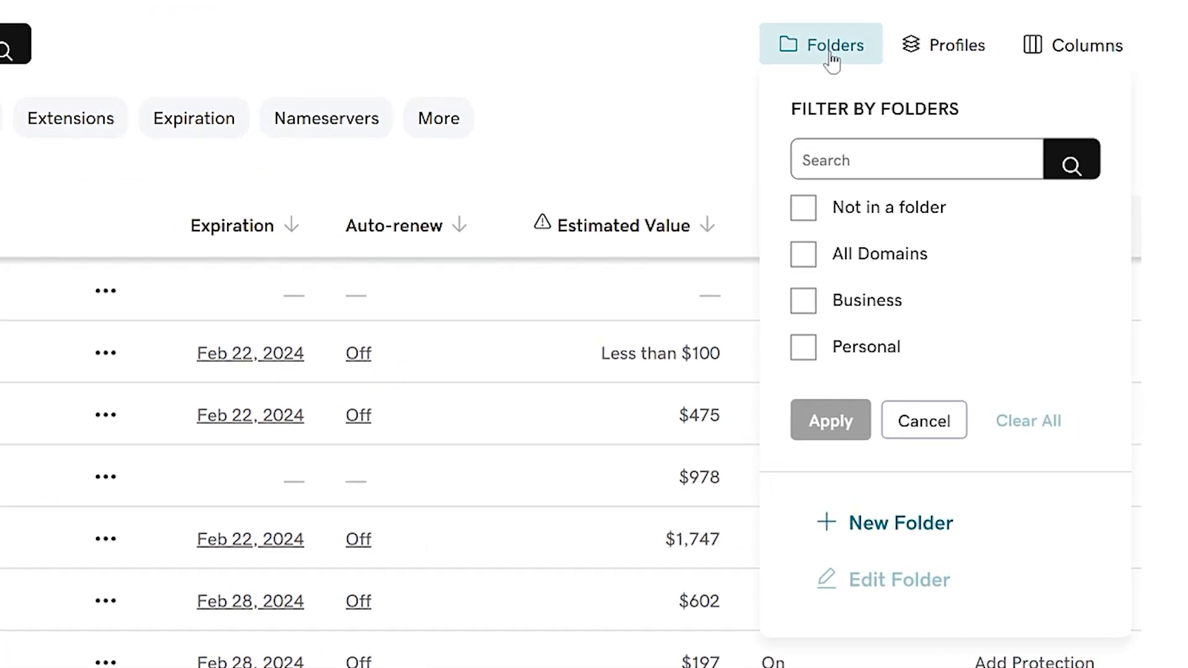
pyautogui.moveTo(875, 474)
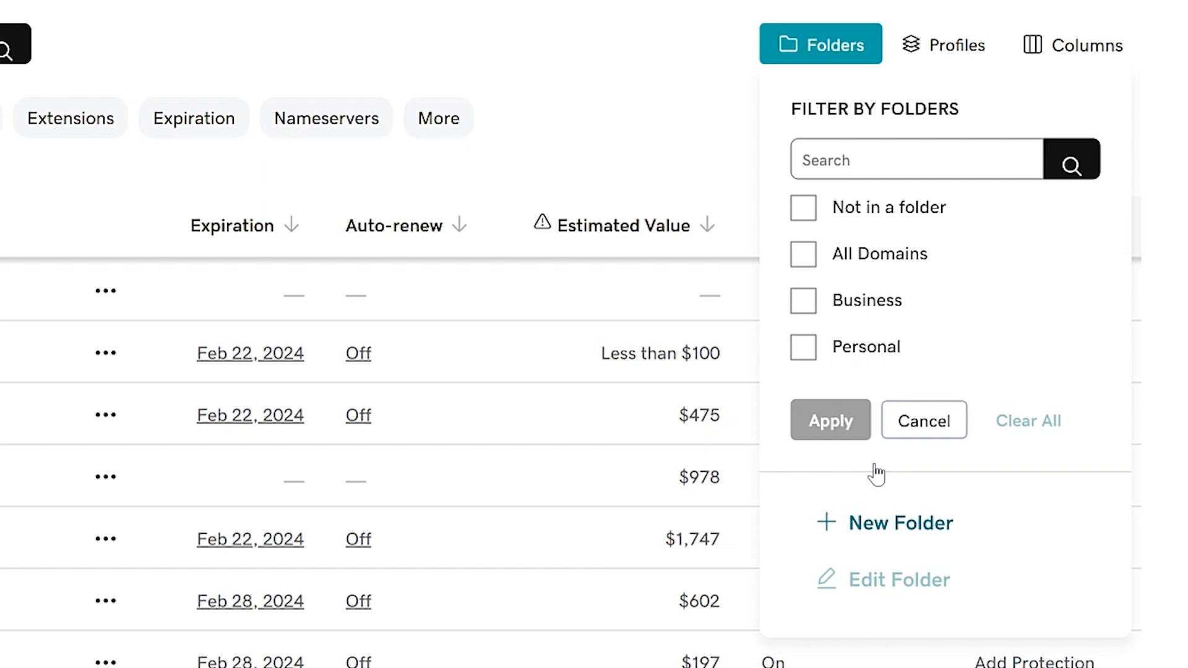
pyautogui.moveTo(669, 114)
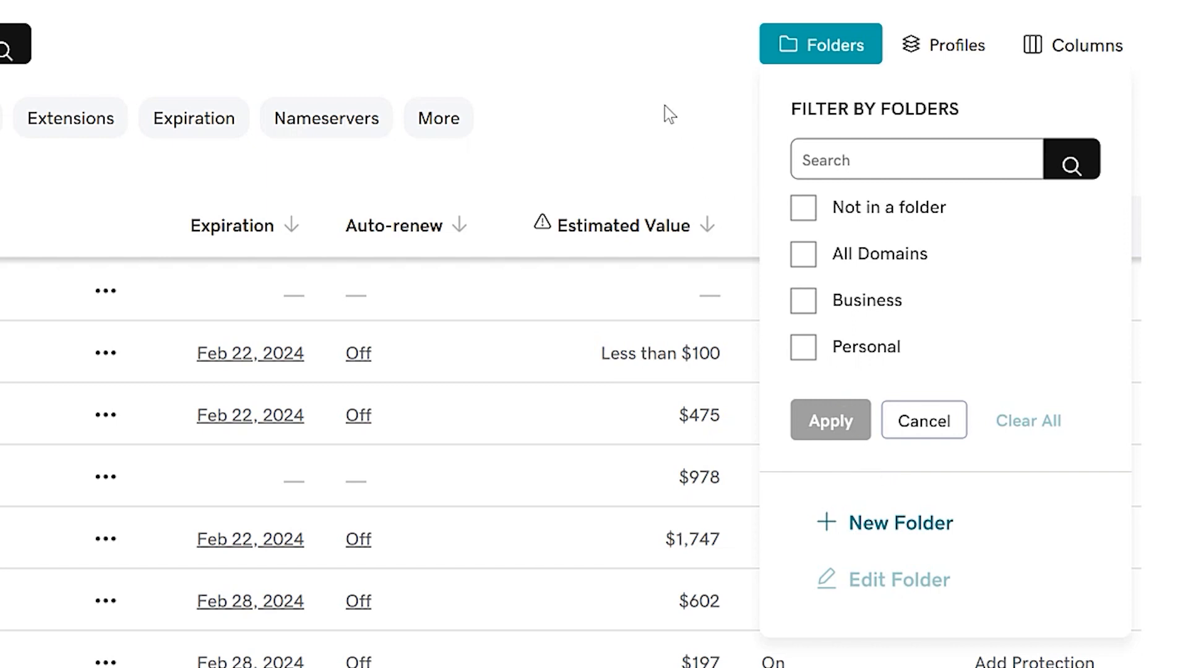
pyautogui.click(943, 44)
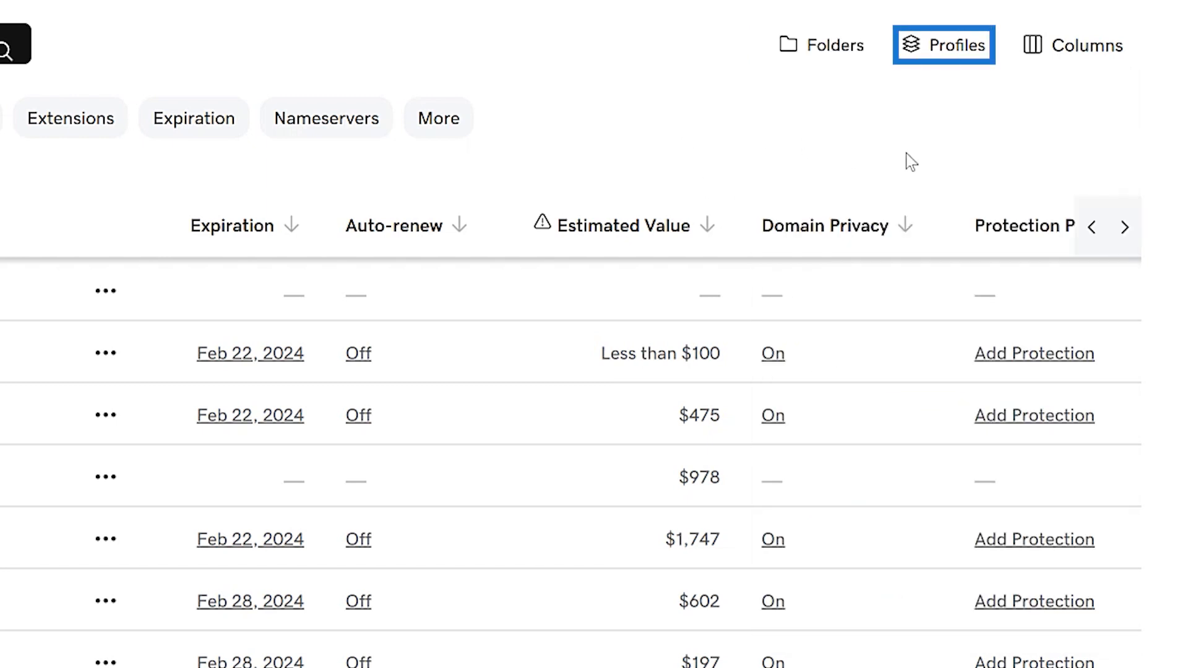
# - From Profiles, start a new profile and close the Create a new profile form unsaved
pyautogui.click(943, 45)
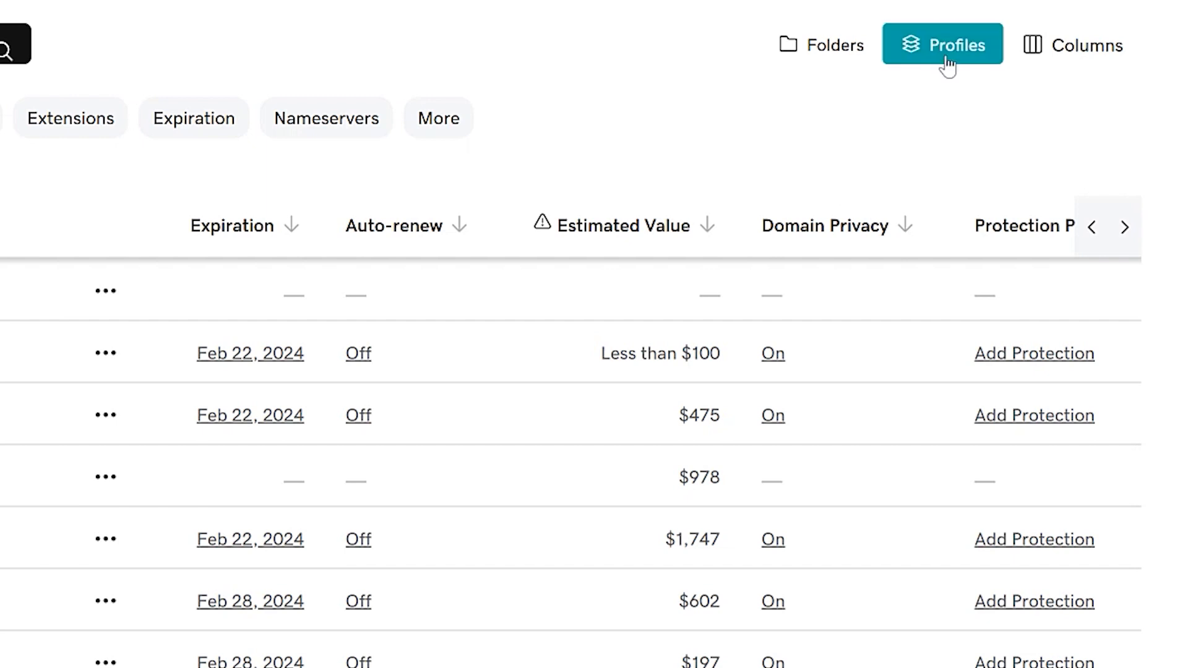
pyautogui.click(943, 44)
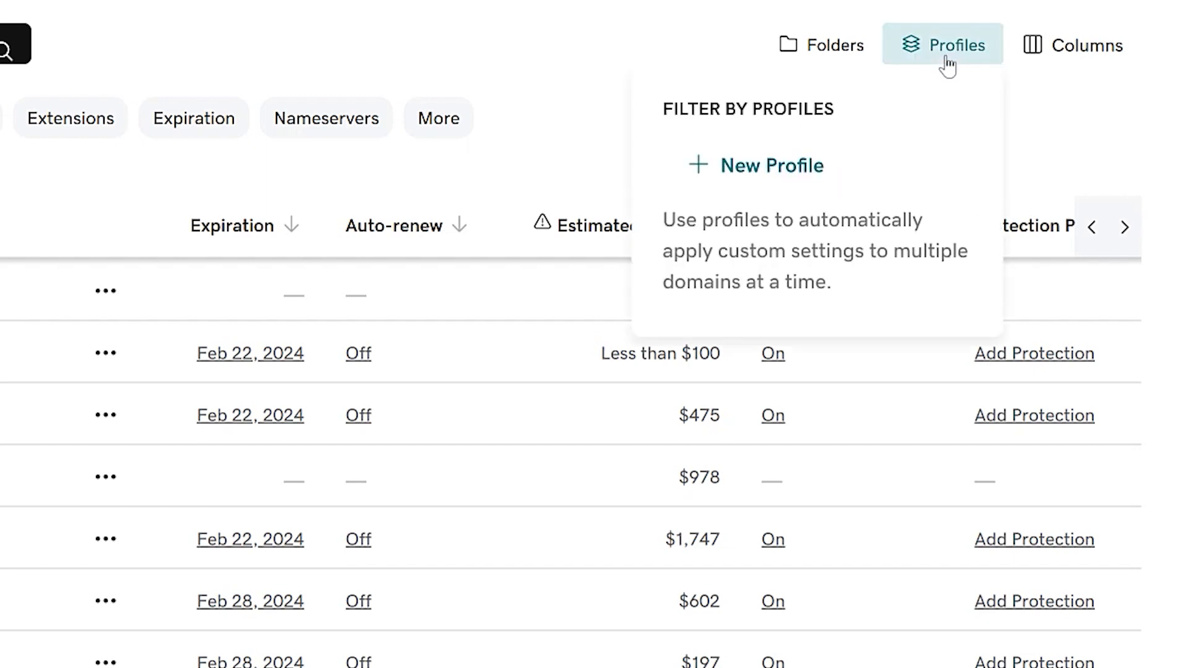
pyautogui.click(755, 164)
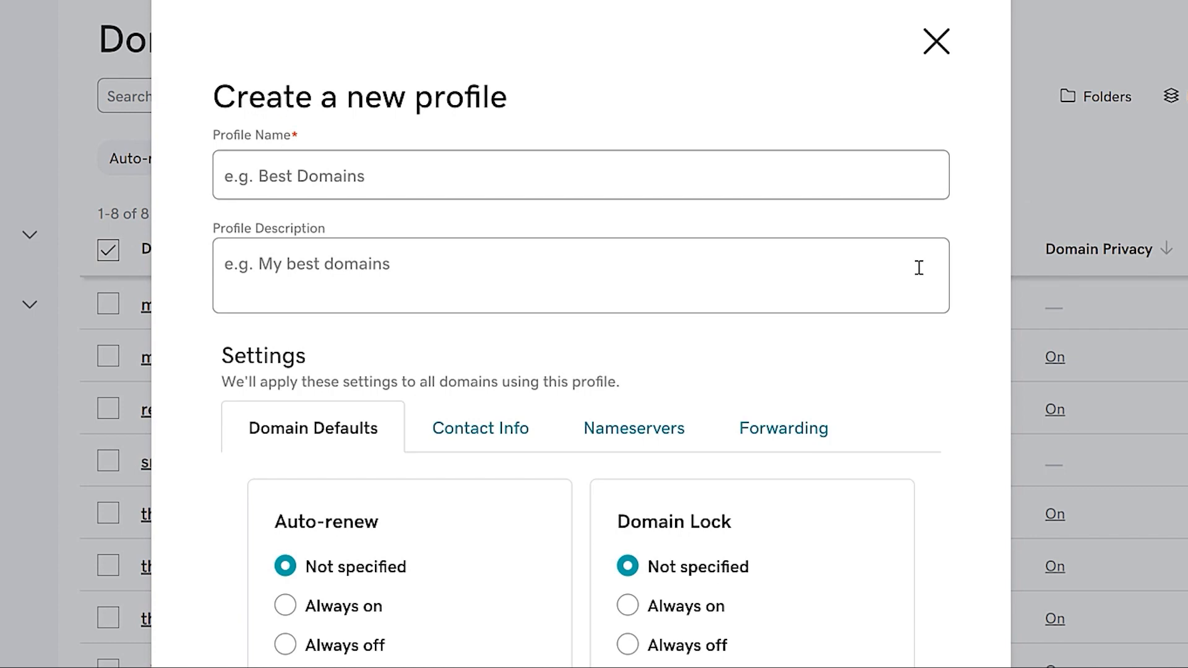
pyautogui.moveTo(947, 72)
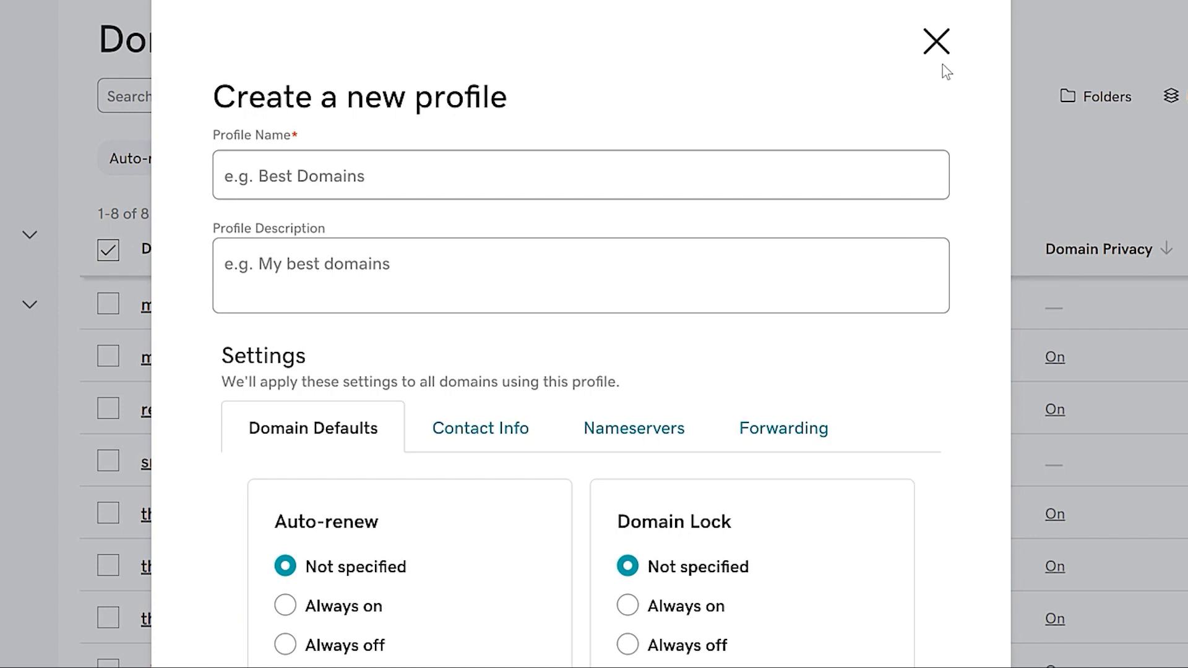
pyautogui.click(936, 41)
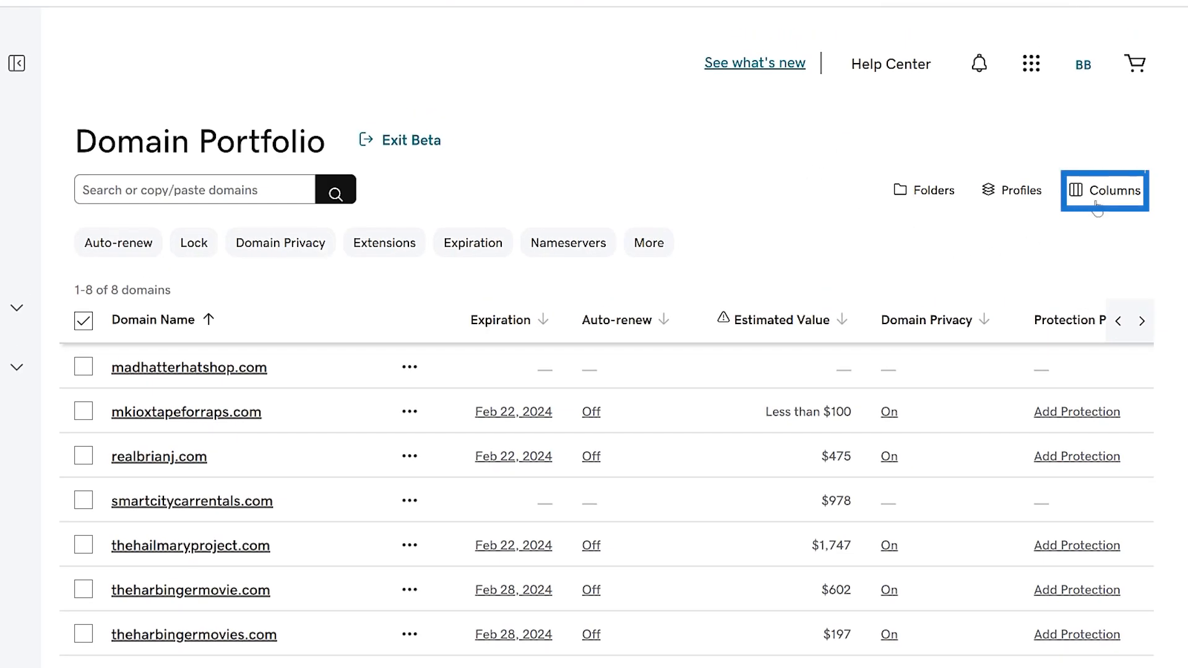
pyautogui.click(1105, 191)
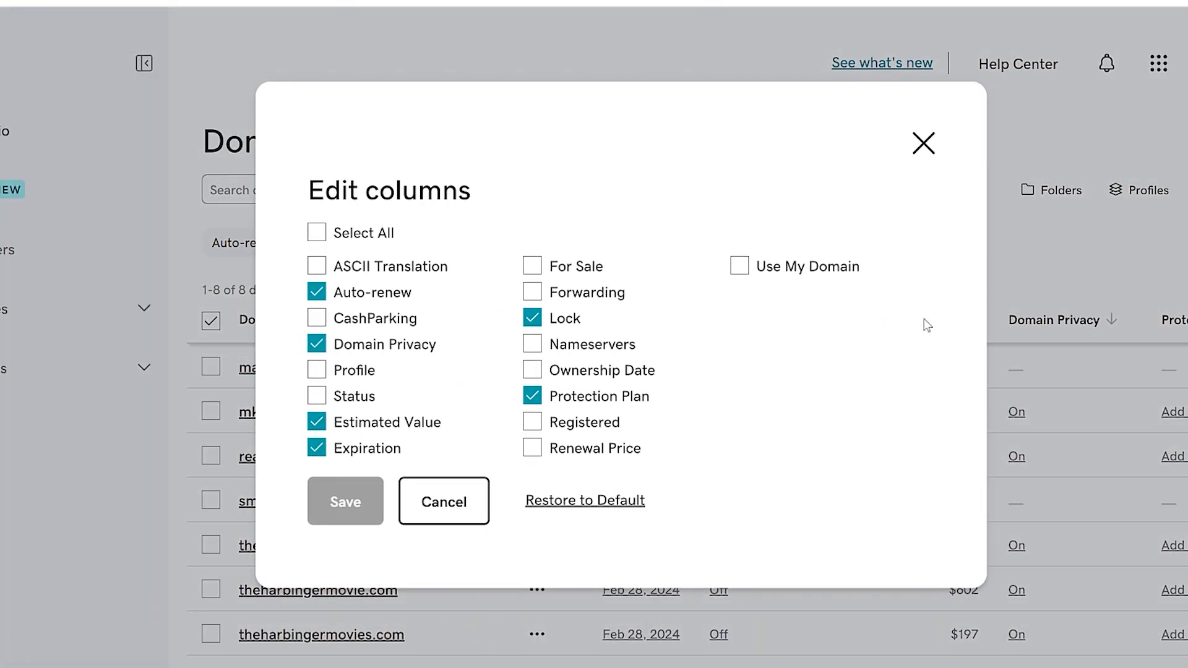
pyautogui.moveTo(323, 266)
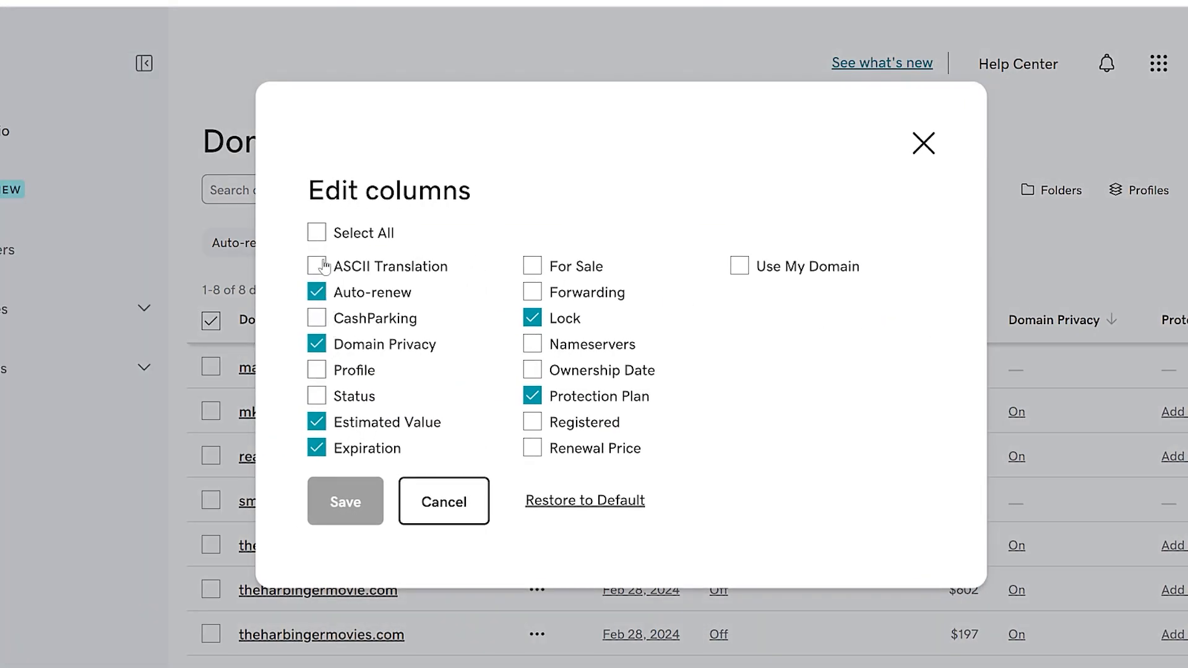
pyautogui.moveTo(533, 292)
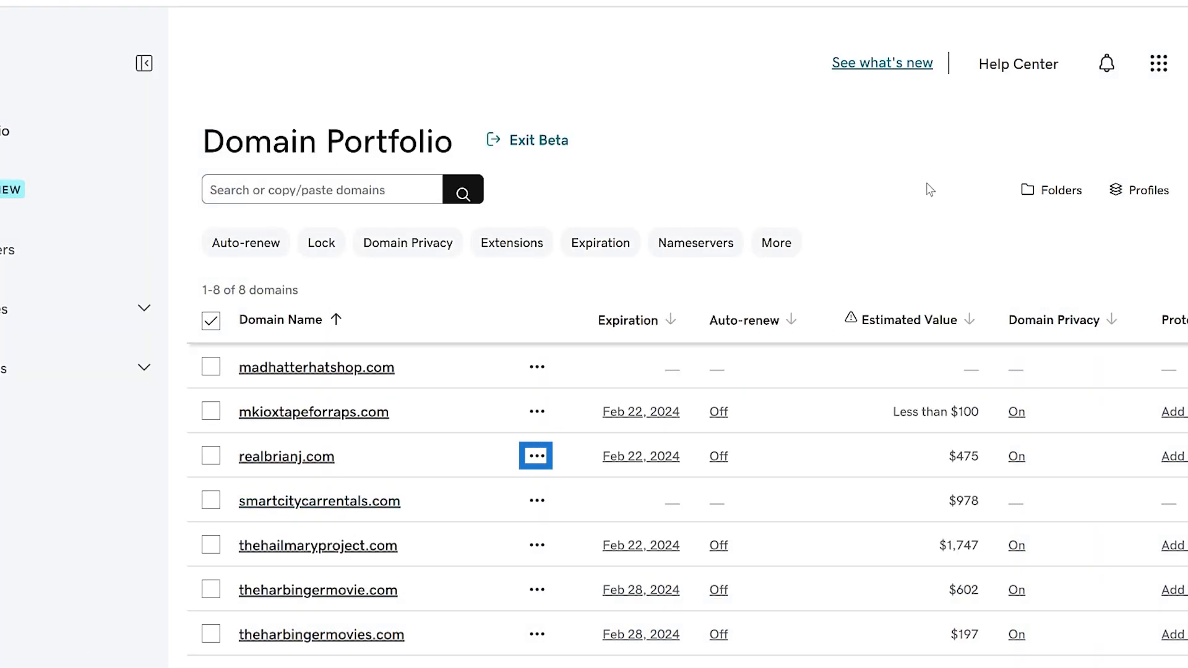
pyautogui.click(534, 457)
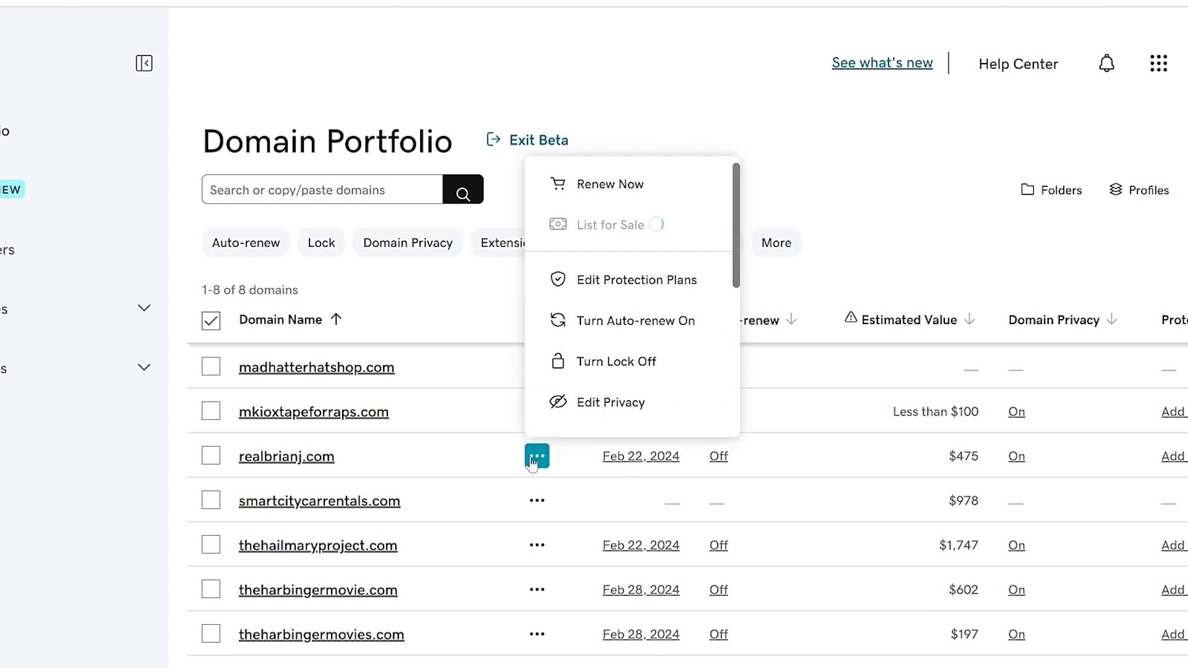
pyautogui.scroll(-3)
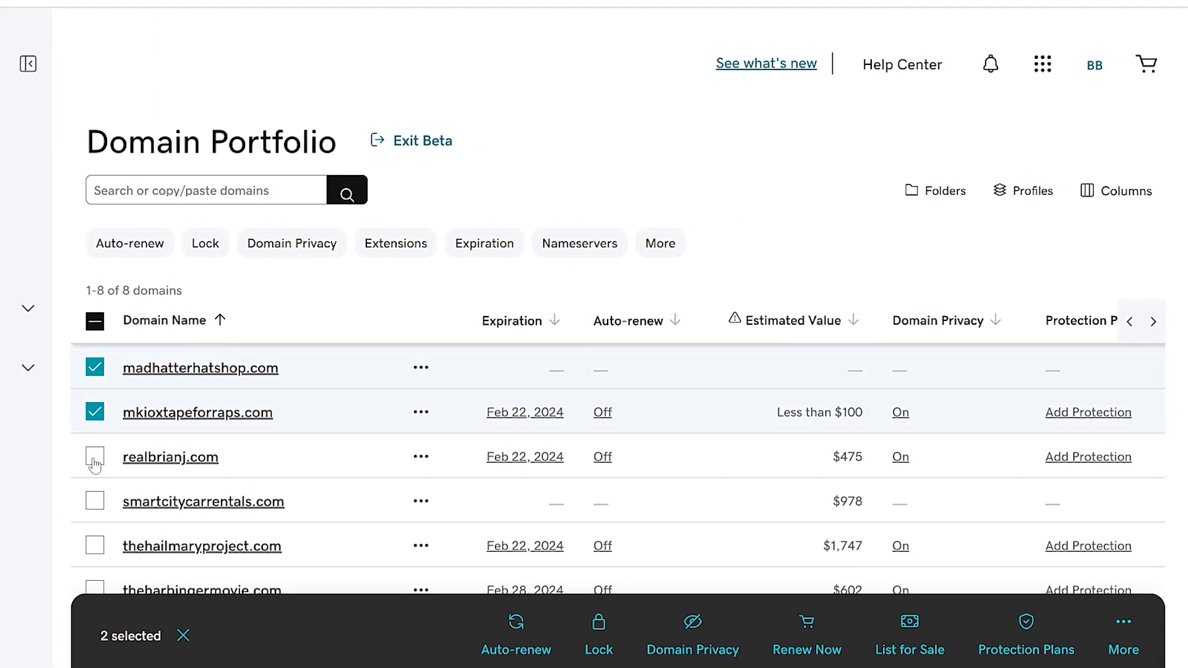
pyautogui.click(94, 457)
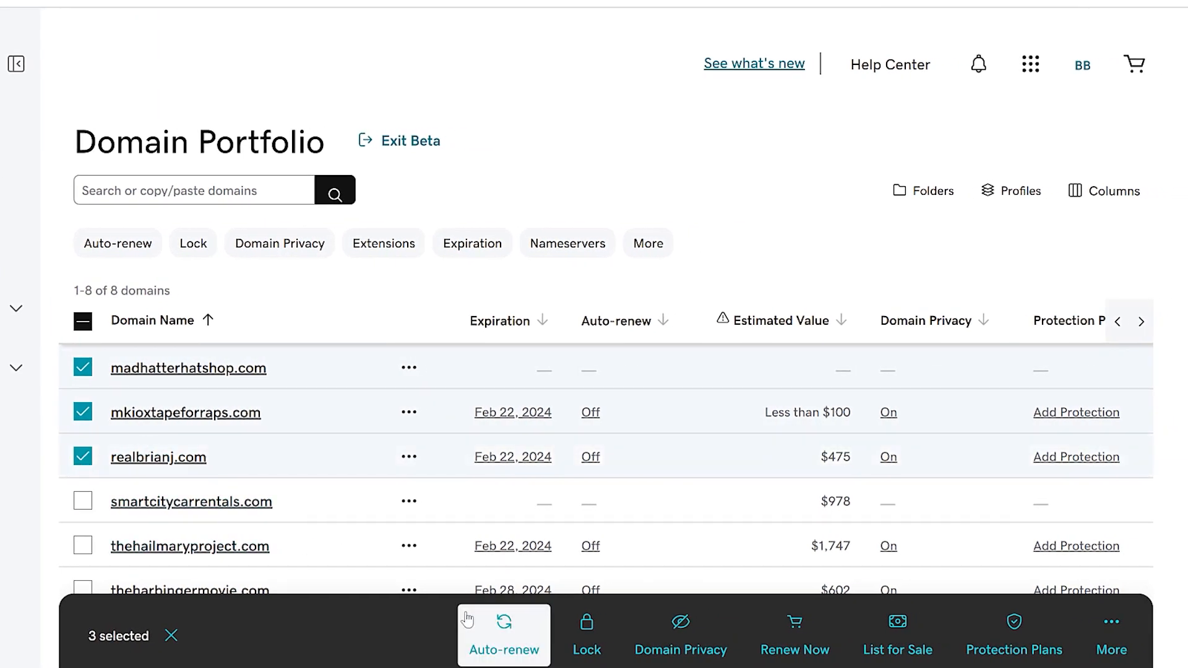
pyautogui.moveTo(1015, 633)
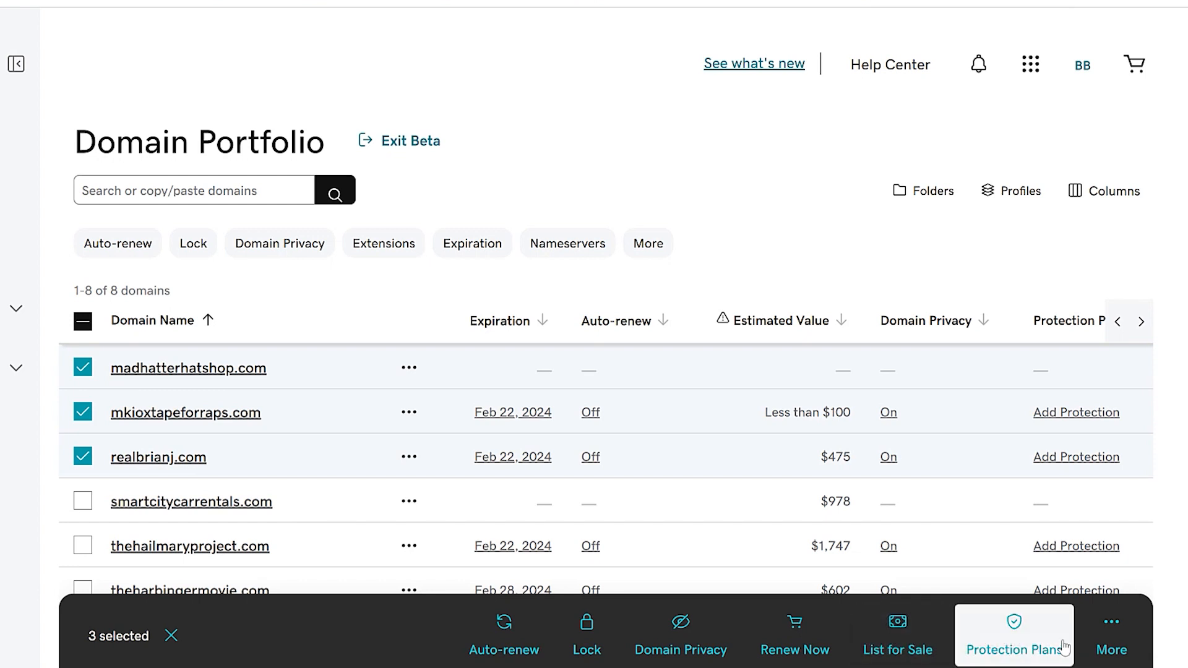
pyautogui.click(1112, 635)
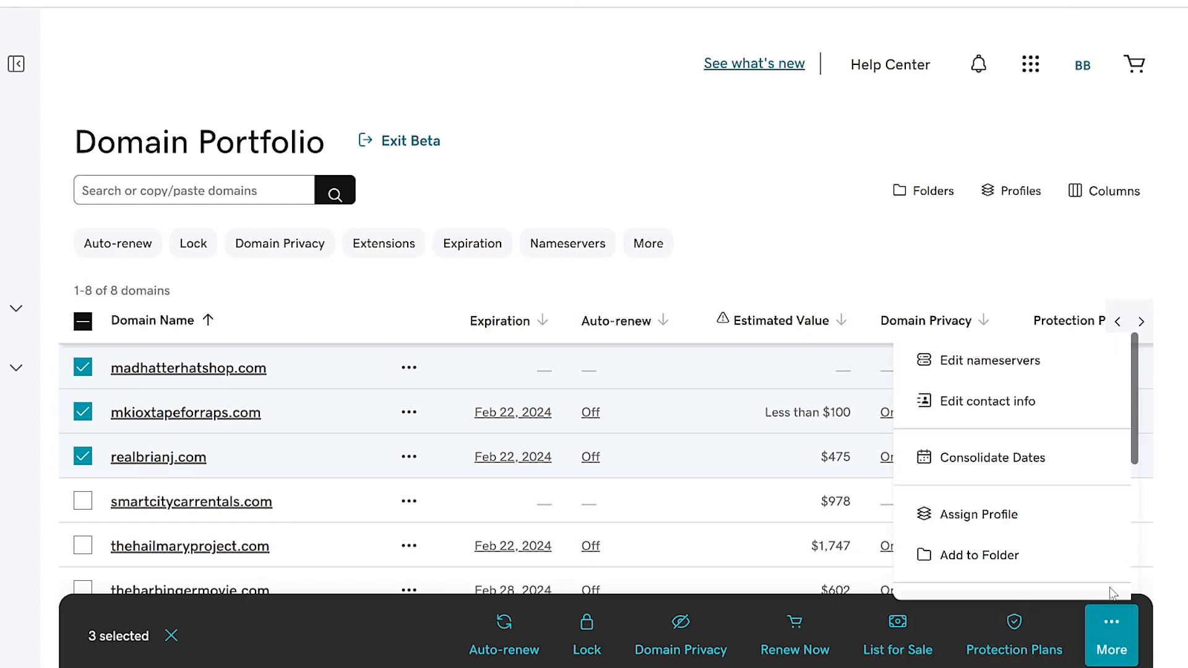
pyautogui.scroll(-3)
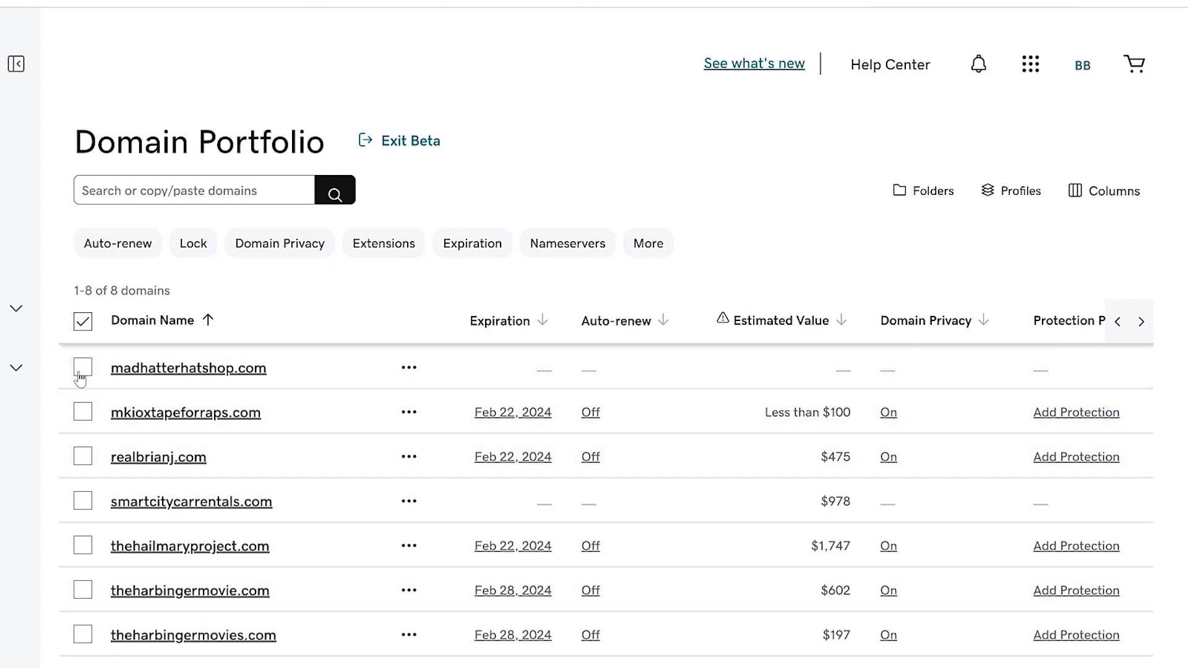
pyautogui.click(14, 63)
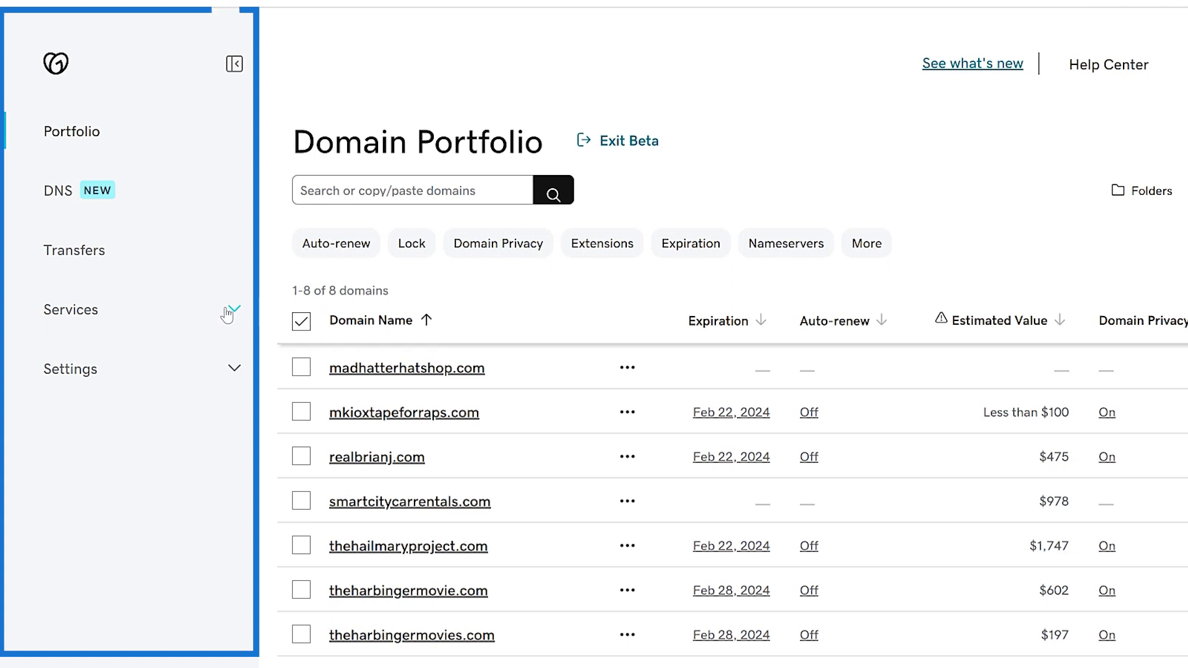
# - Expand the sidebar's Settings section to show its sub-pages
pyautogui.click(70, 310)
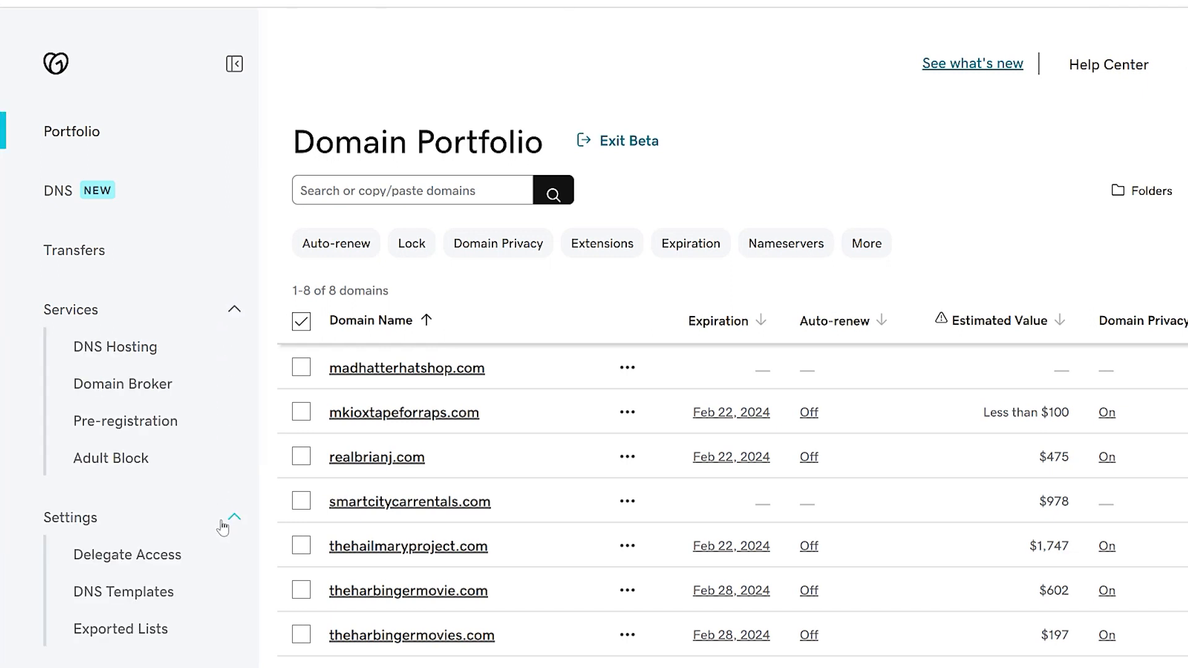